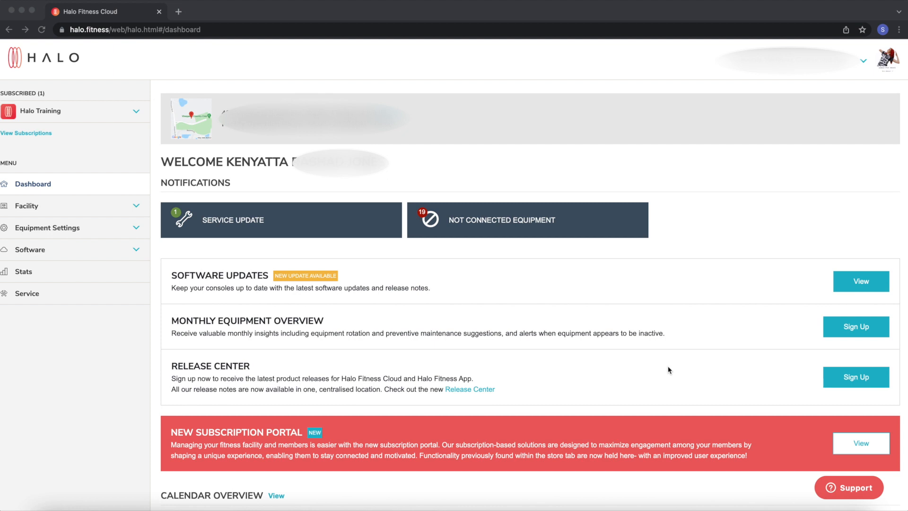
{"action": "mouse_move", "coordinate": [124, 231]}
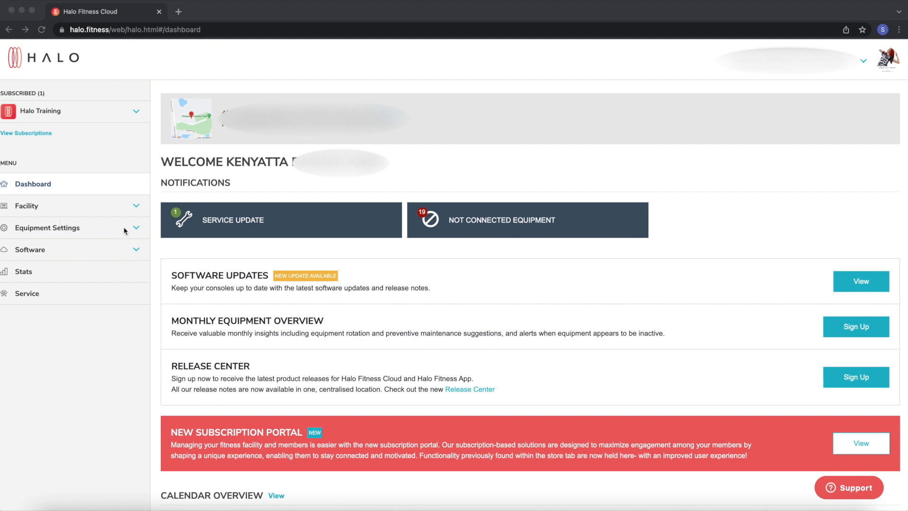
Expand the Facility sidebar menu to reveal Facility Setup, Equipment, Staff and Branding
{"action": "left_click", "coordinate": [26, 205]}
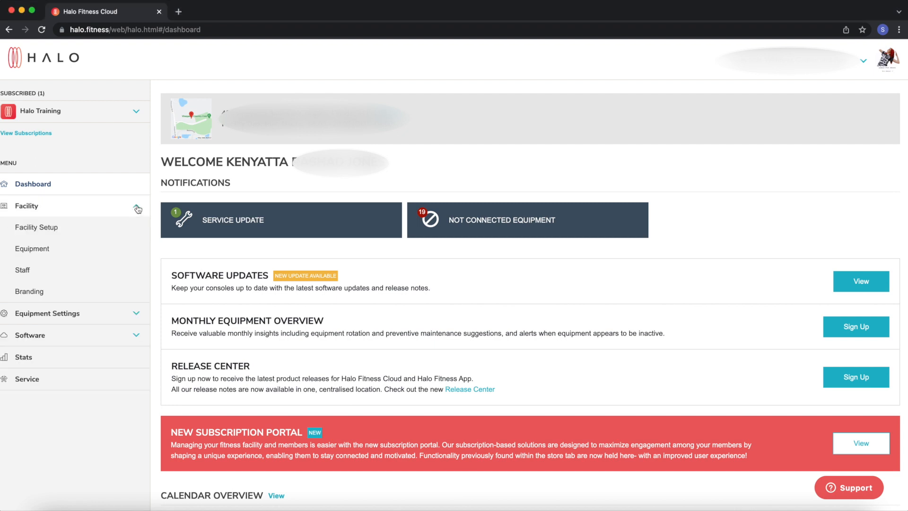
{"action": "left_click", "coordinate": [25, 205]}
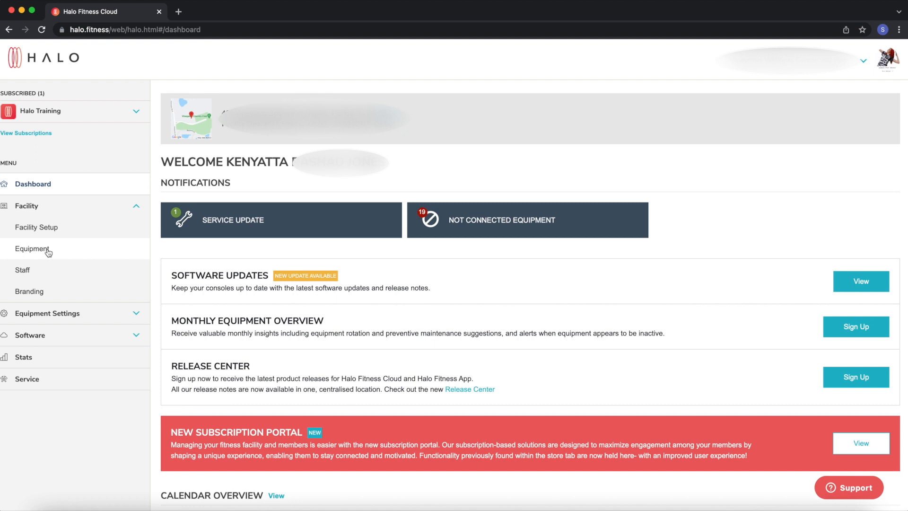
Go to the Facility Equipment page and bring the equipment categories into view
{"action": "left_click", "coordinate": [32, 249]}
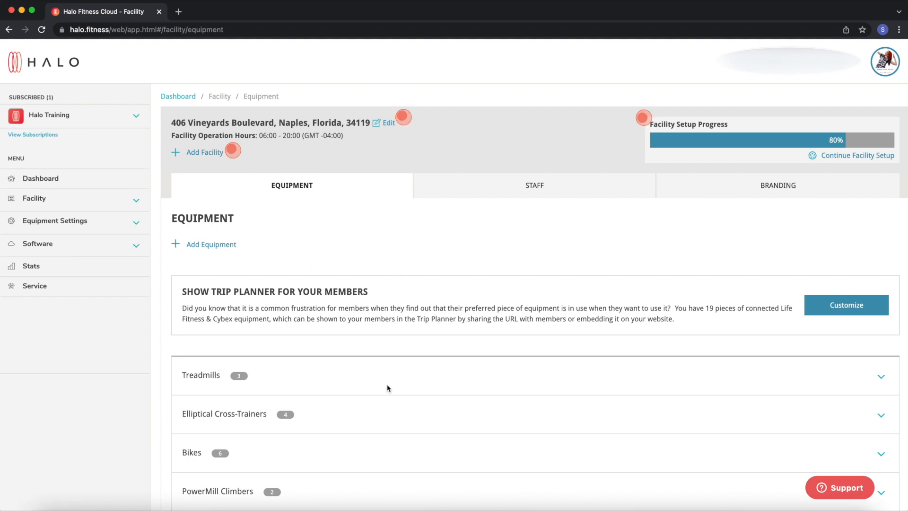
{"action": "scroll", "scroll_direction": "down", "scroll_amount": 3}
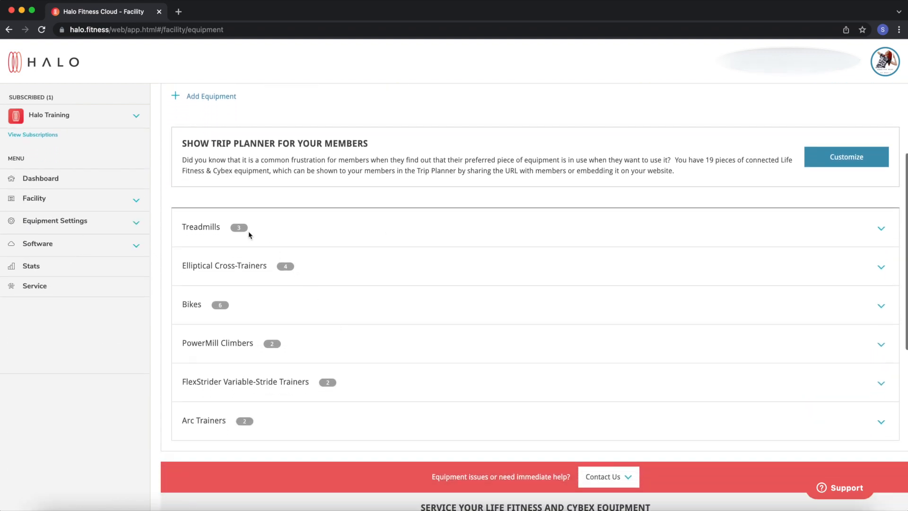
{"action": "mouse_move", "coordinate": [882, 240]}
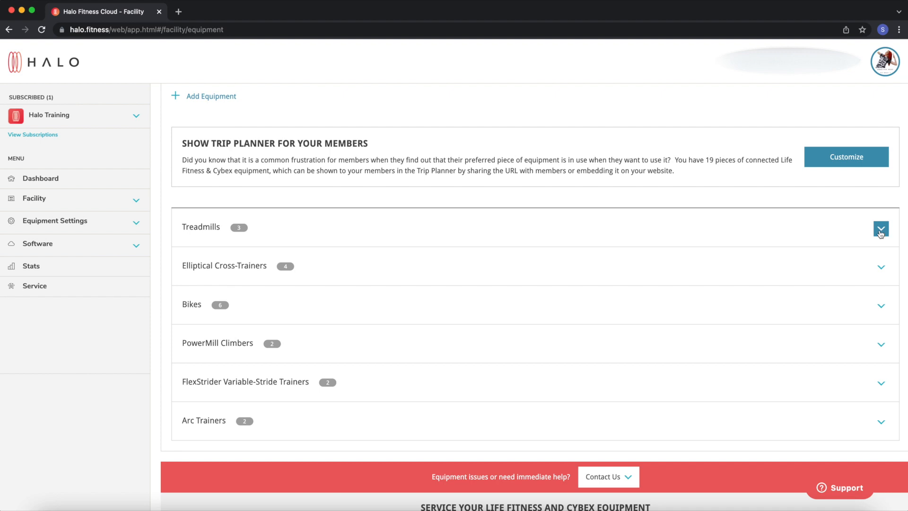
Expand the Treadmills group and show the View/Delete actions for Treadmill #3
{"action": "left_click", "coordinate": [881, 227]}
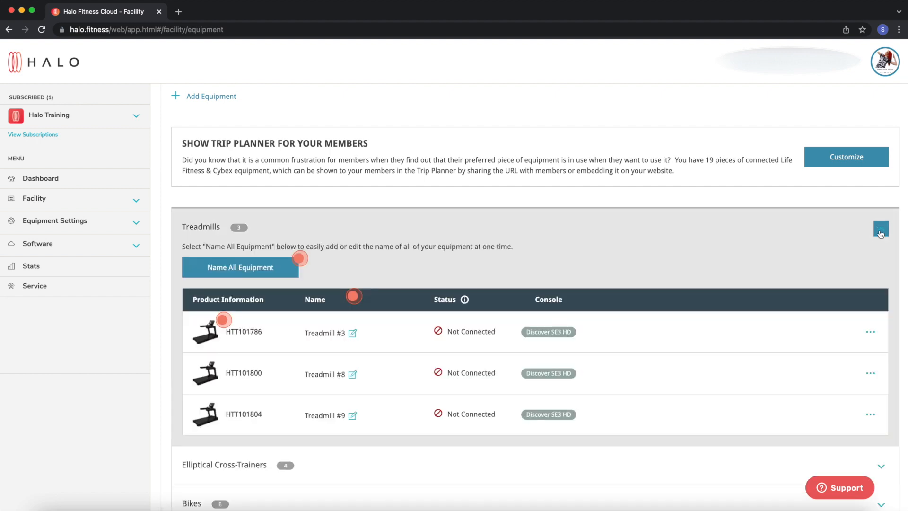
{"action": "left_click", "coordinate": [880, 227]}
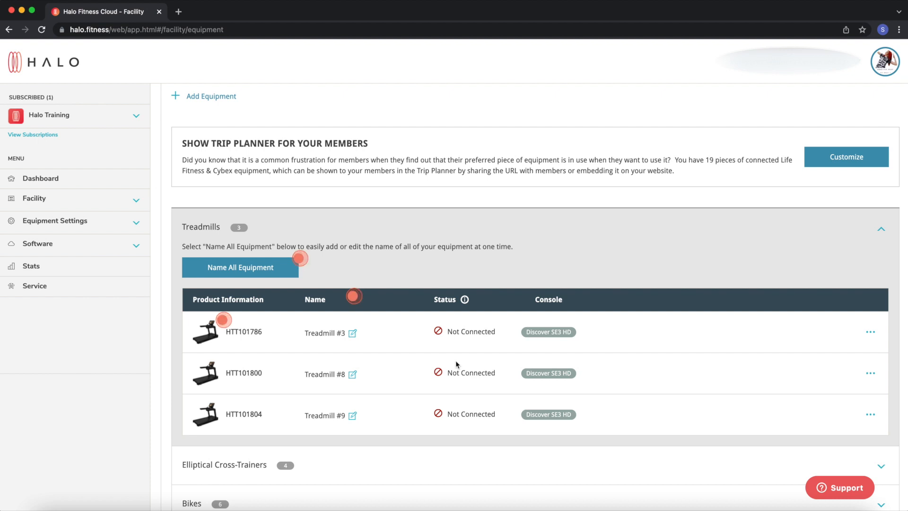
{"action": "mouse_move", "coordinate": [738, 352]}
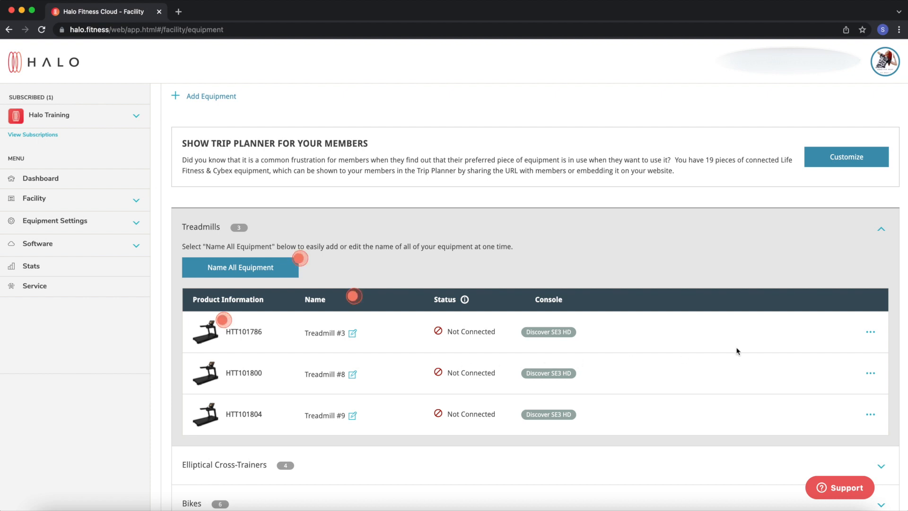
{"action": "mouse_move", "coordinate": [871, 332]}
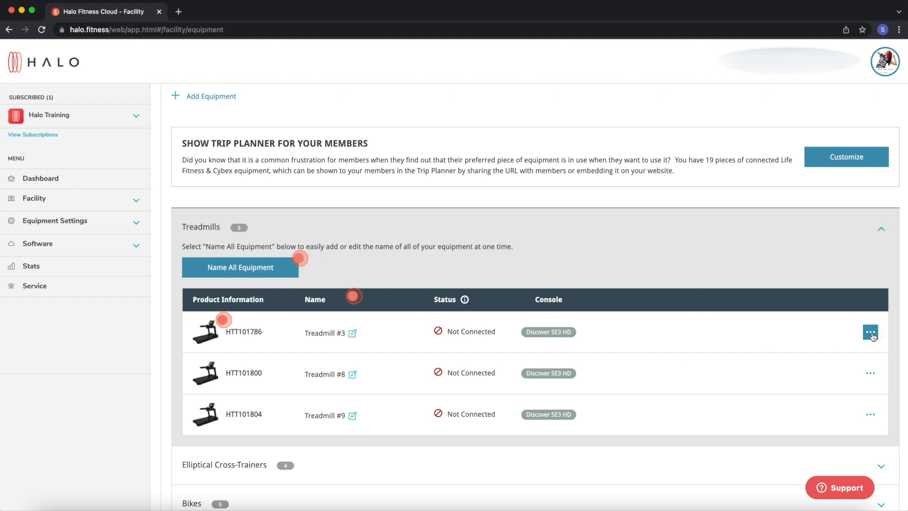
{"action": "left_click", "coordinate": [870, 332]}
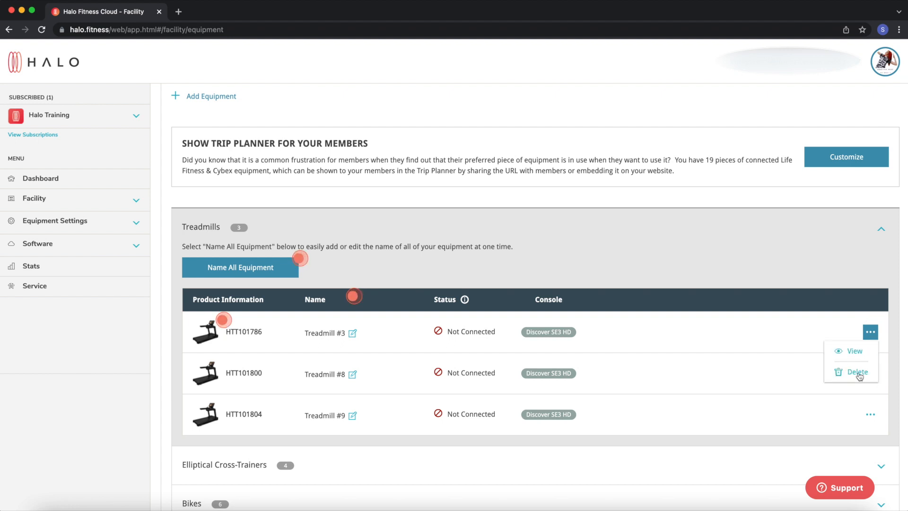